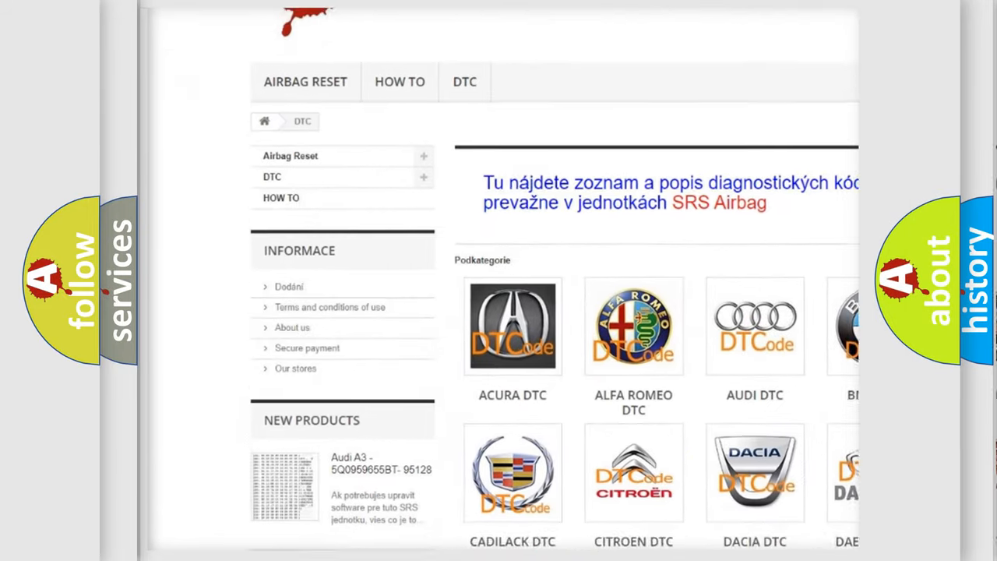
pyautogui.scroll(-3)
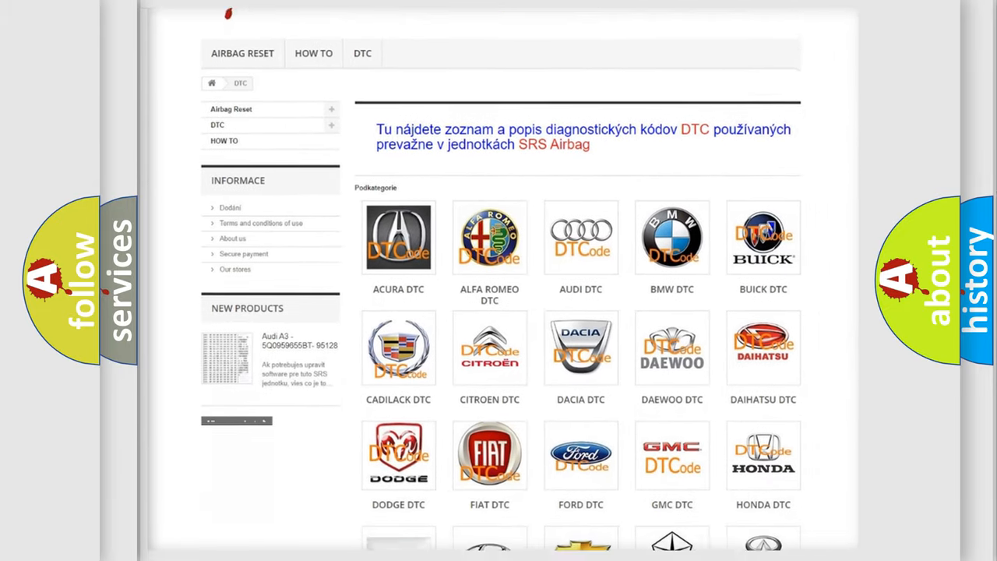
pyautogui.scroll(-3)
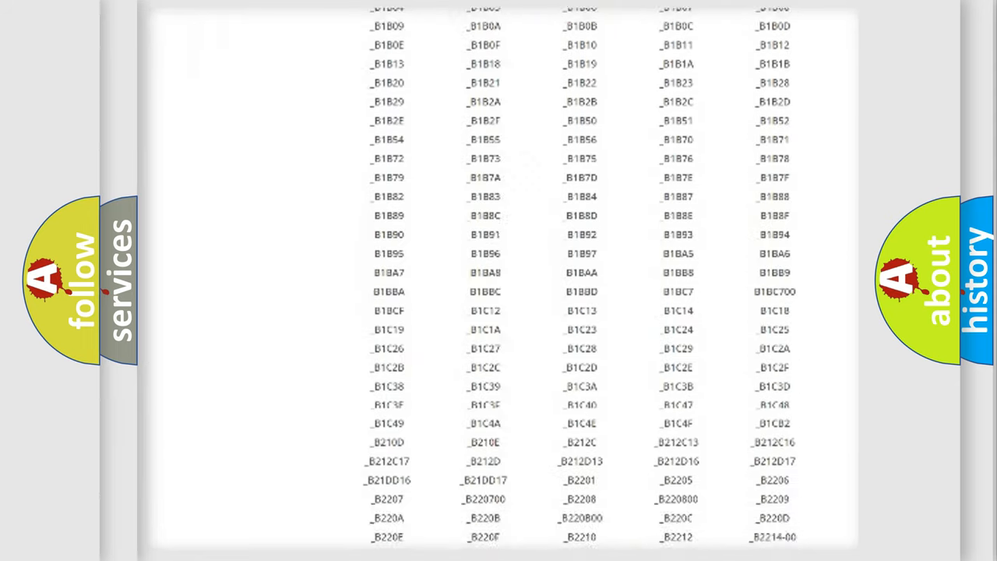
pyautogui.scroll(-3)
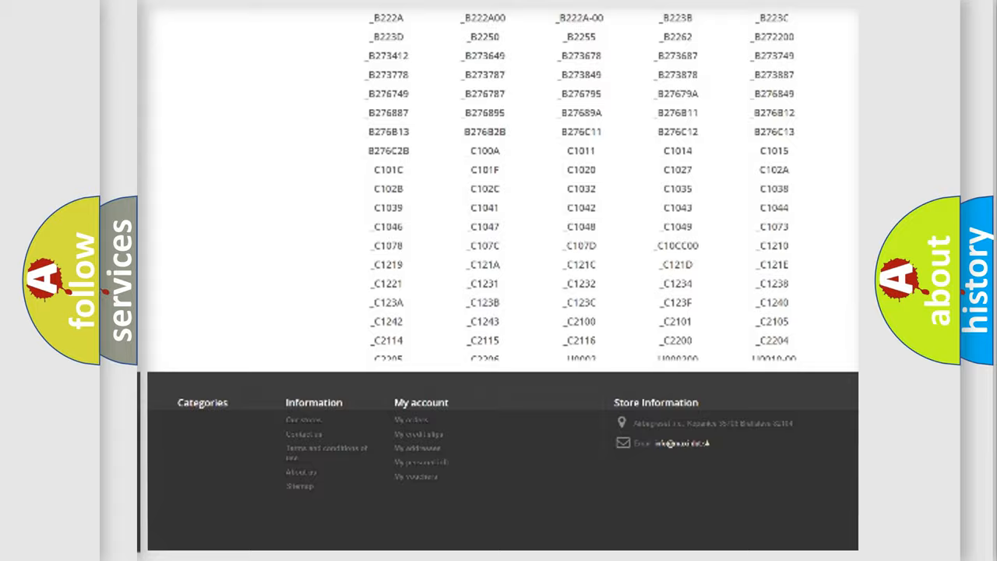